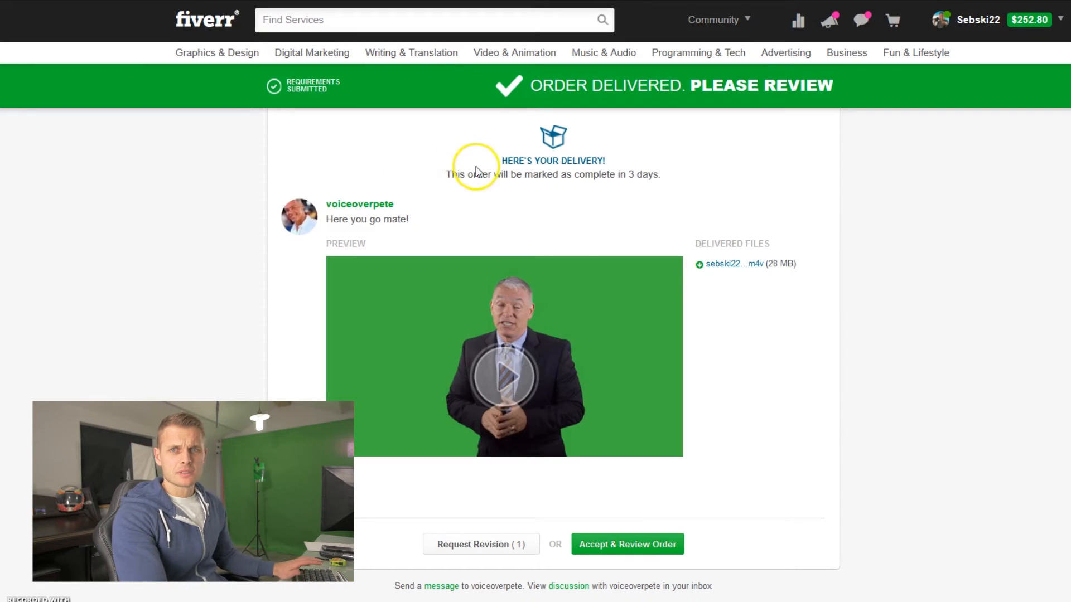
mouse_move(660, 198)
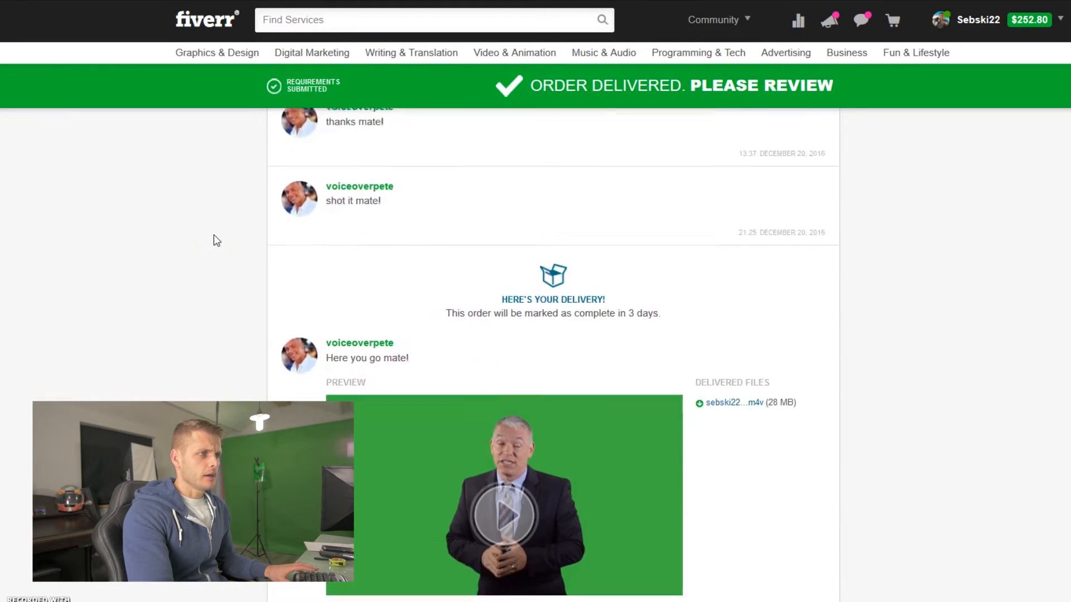
Scroll to the delivery and play the green-screen spokesperson video preview
scroll(down, 3)
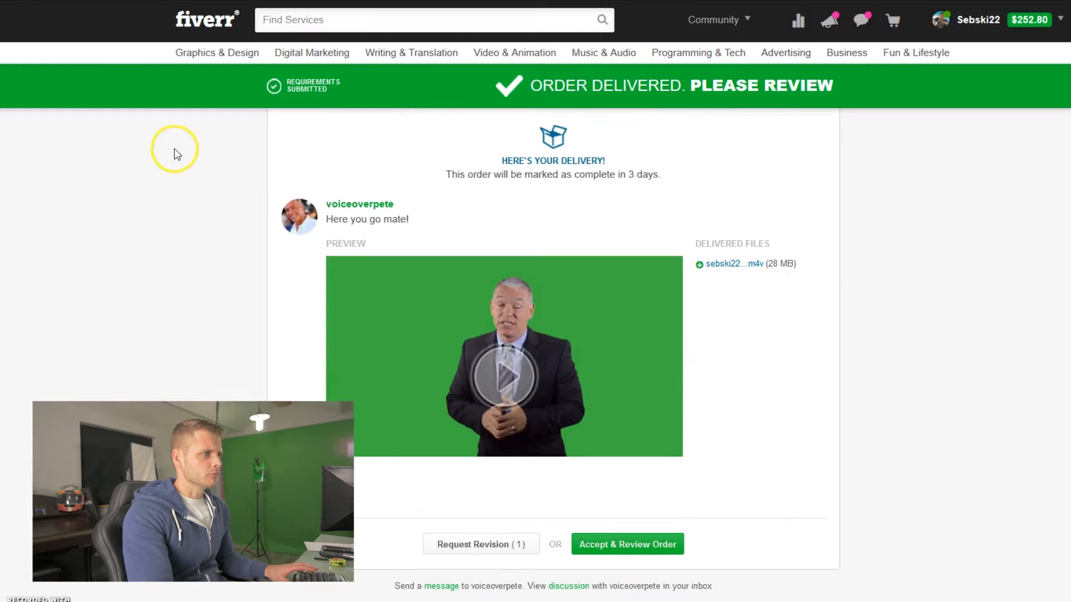
mouse_move(133, 262)
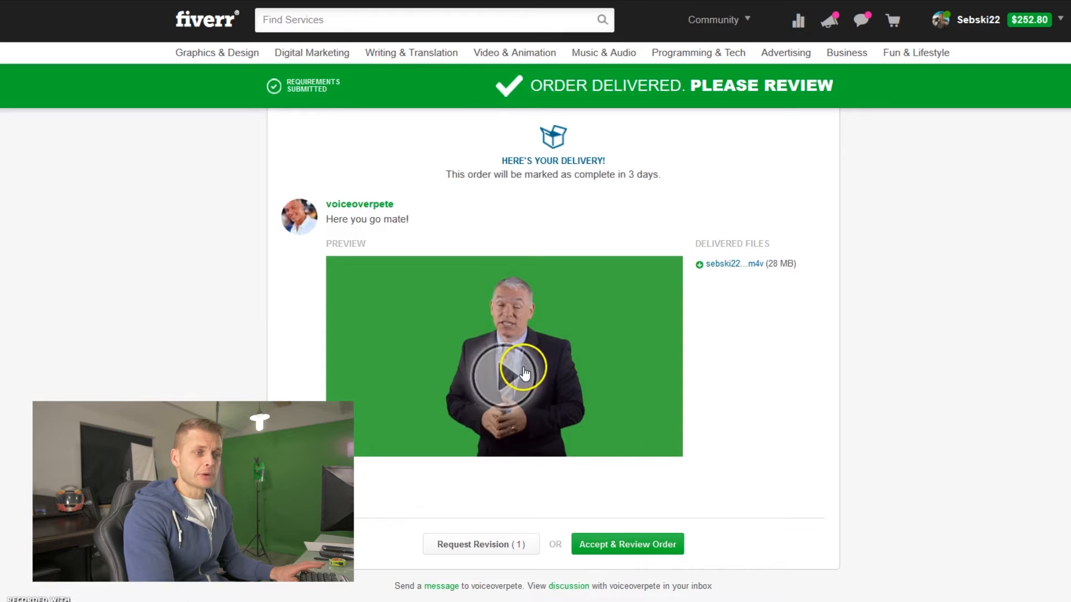
click(523, 372)
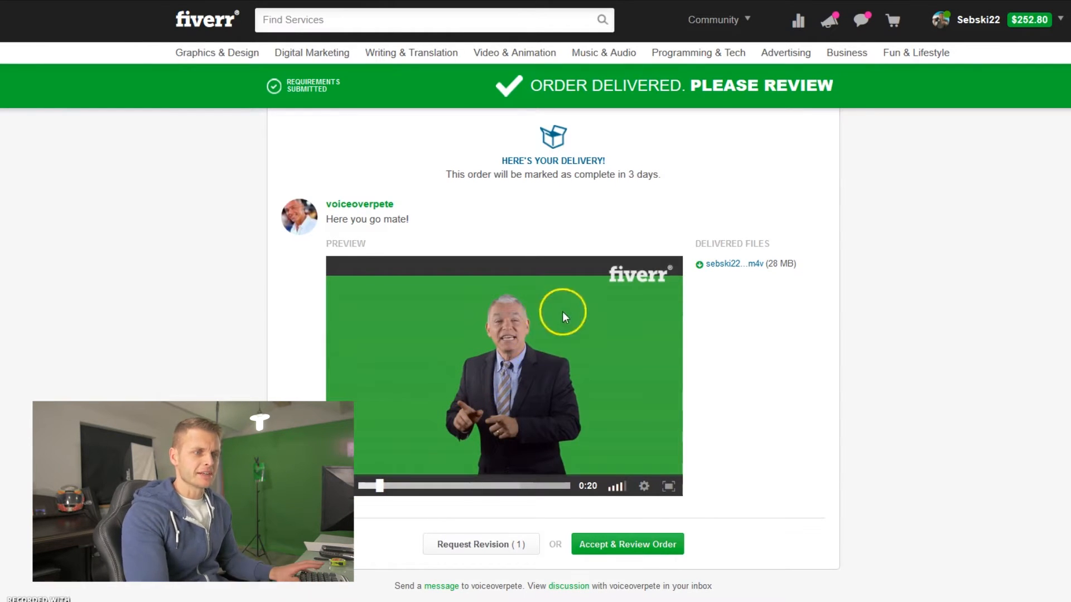
mouse_move(642, 273)
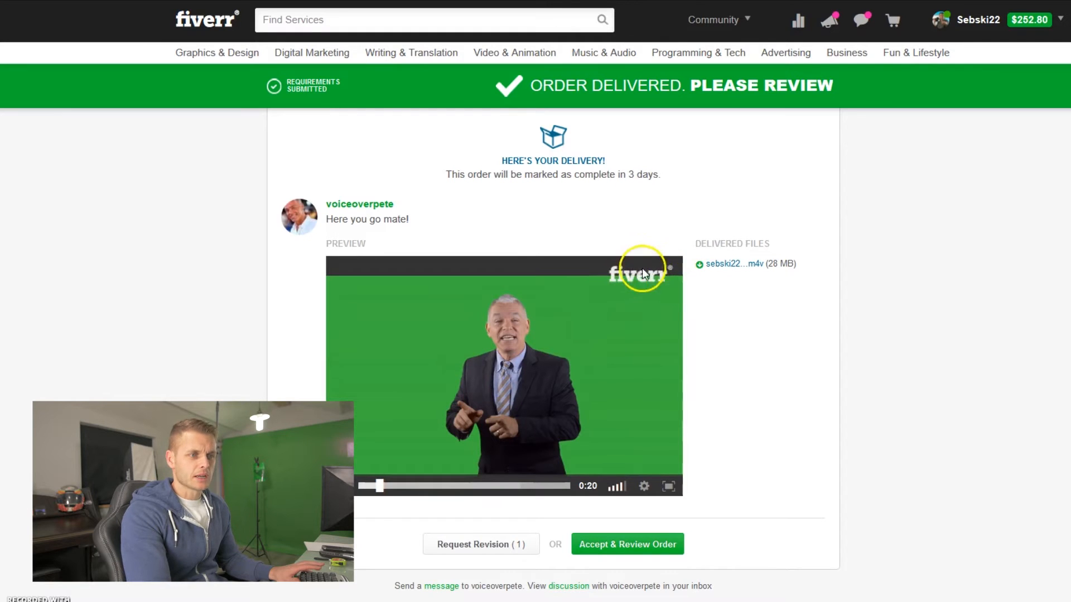
mouse_move(614, 287)
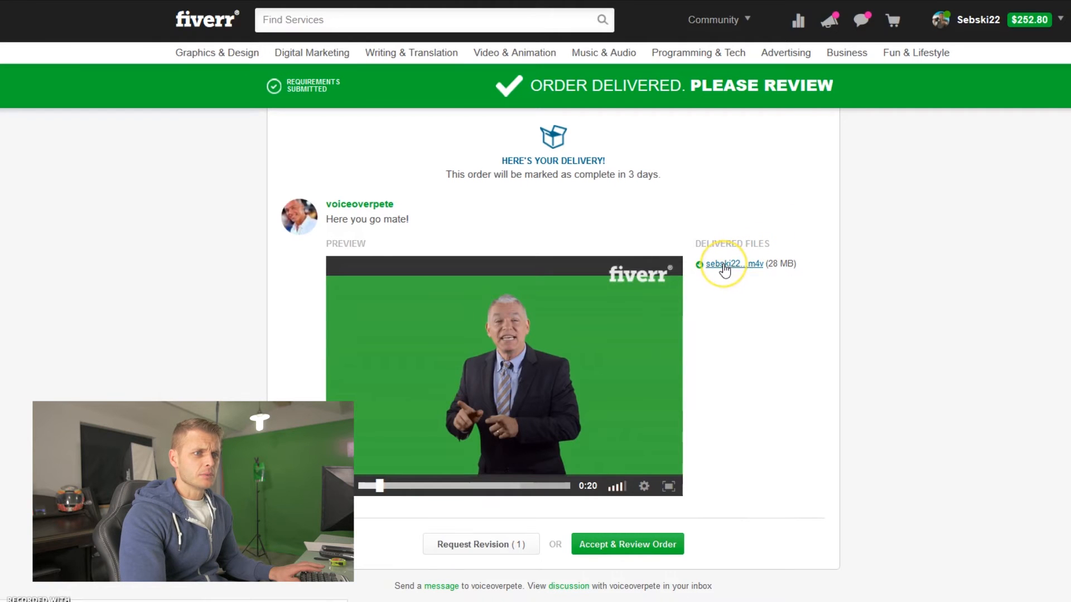
click(733, 264)
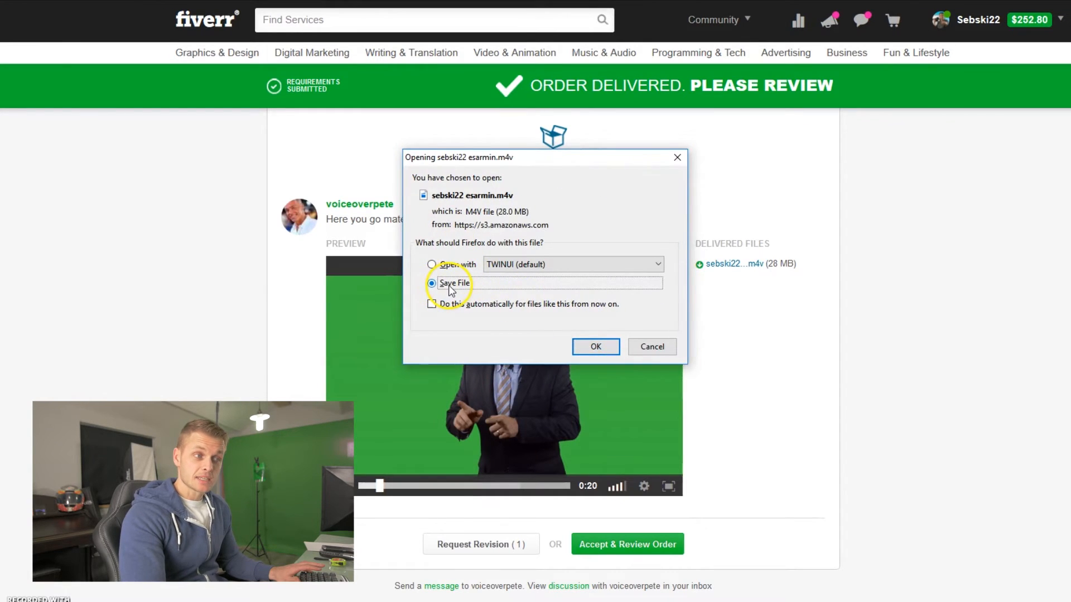
click(595, 347)
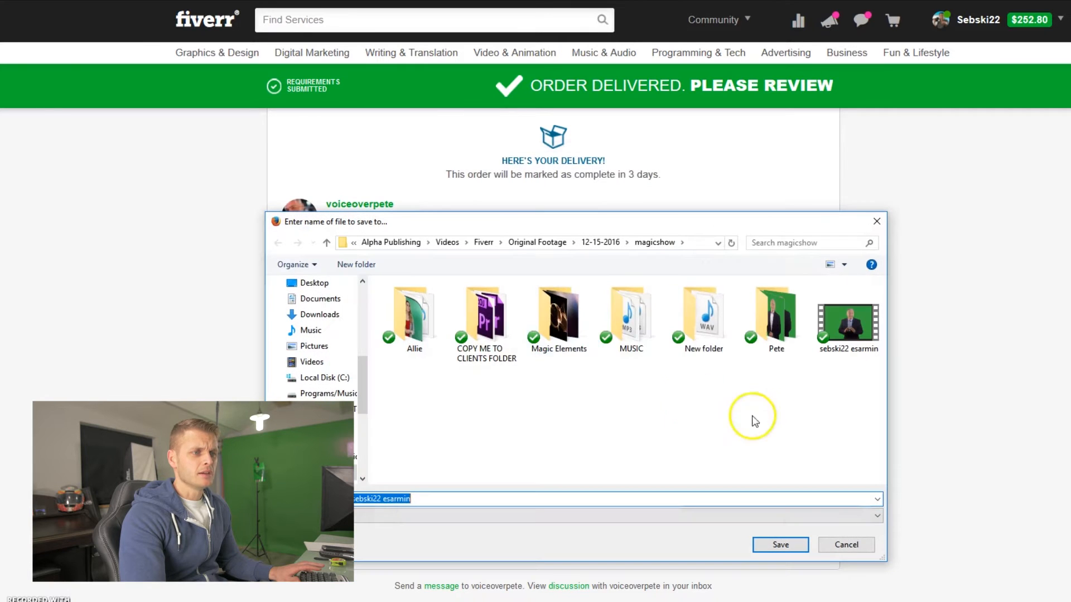
mouse_move(542, 256)
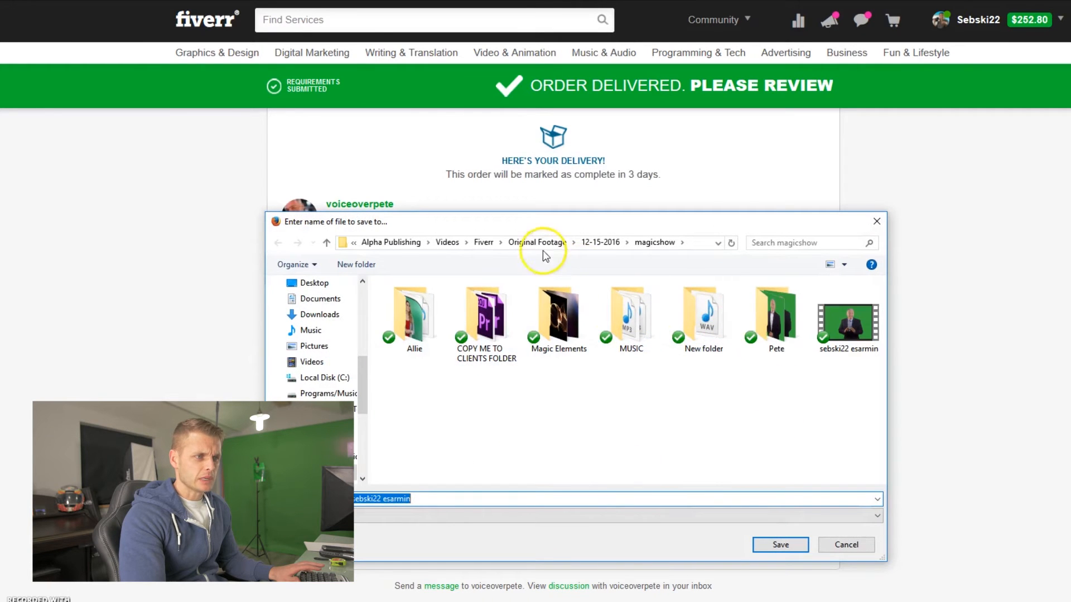
click(599, 242)
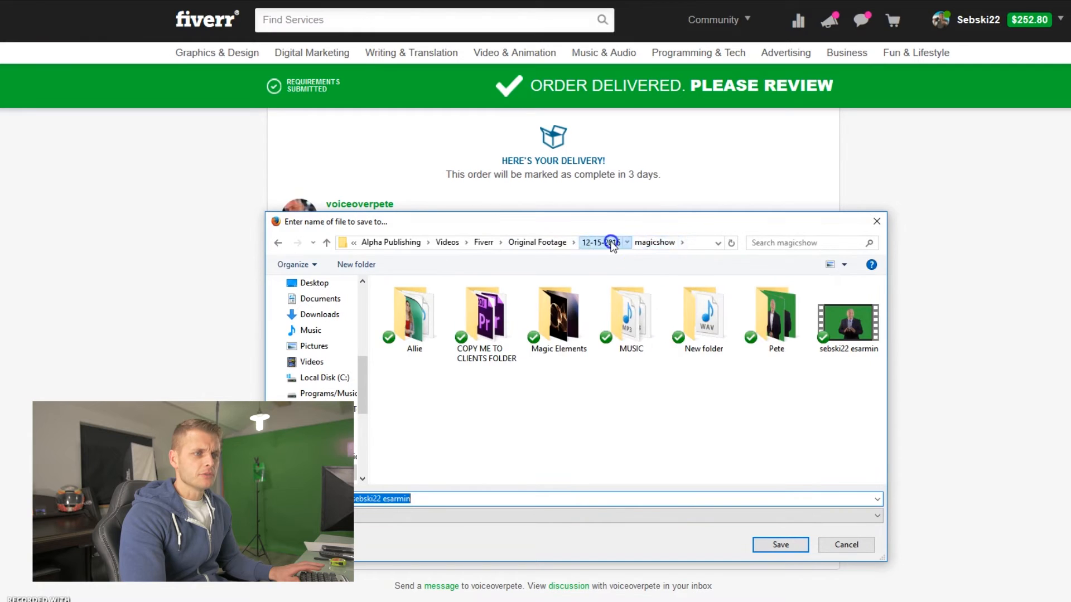
click(604, 243)
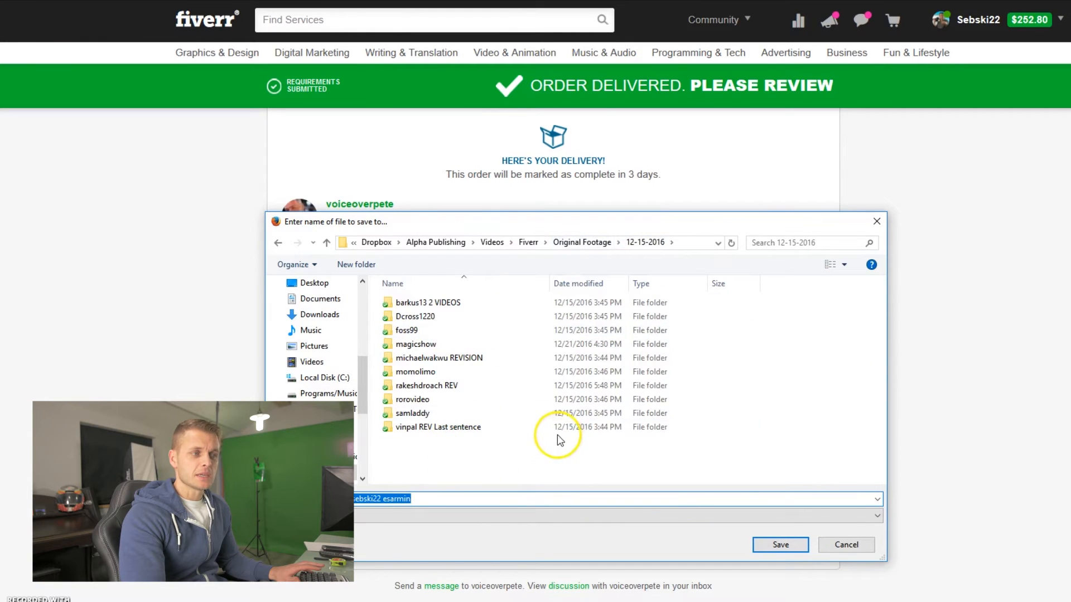
double_click(414, 344)
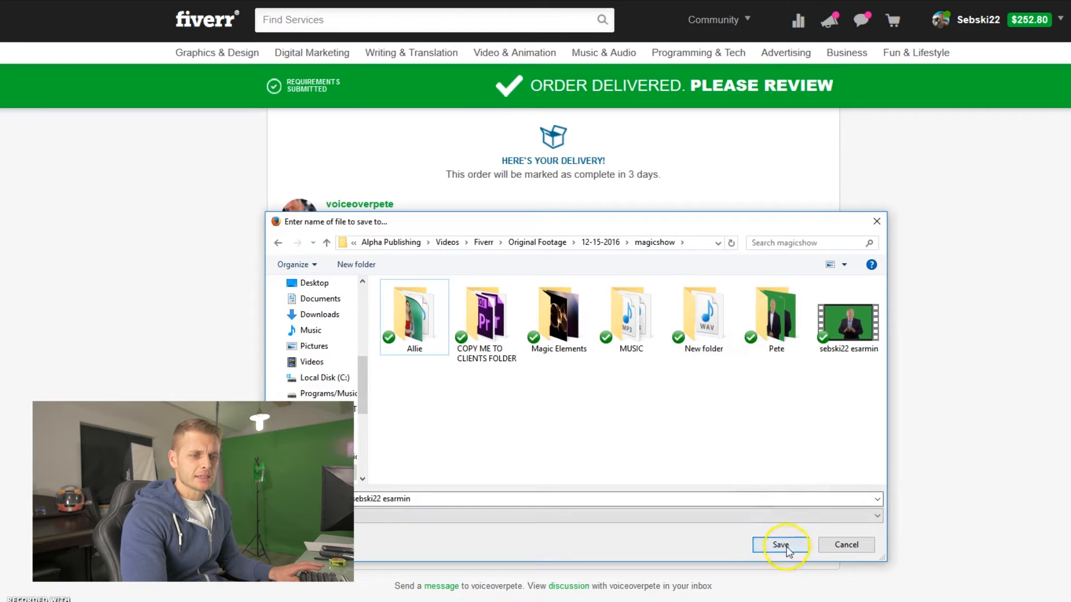
click(779, 545)
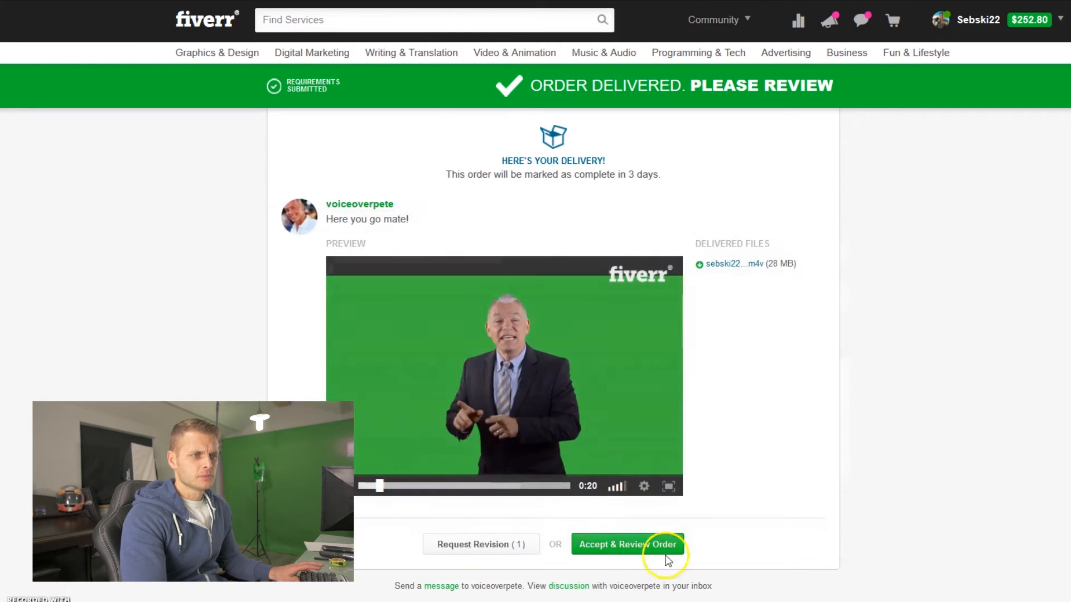
mouse_move(947, 369)
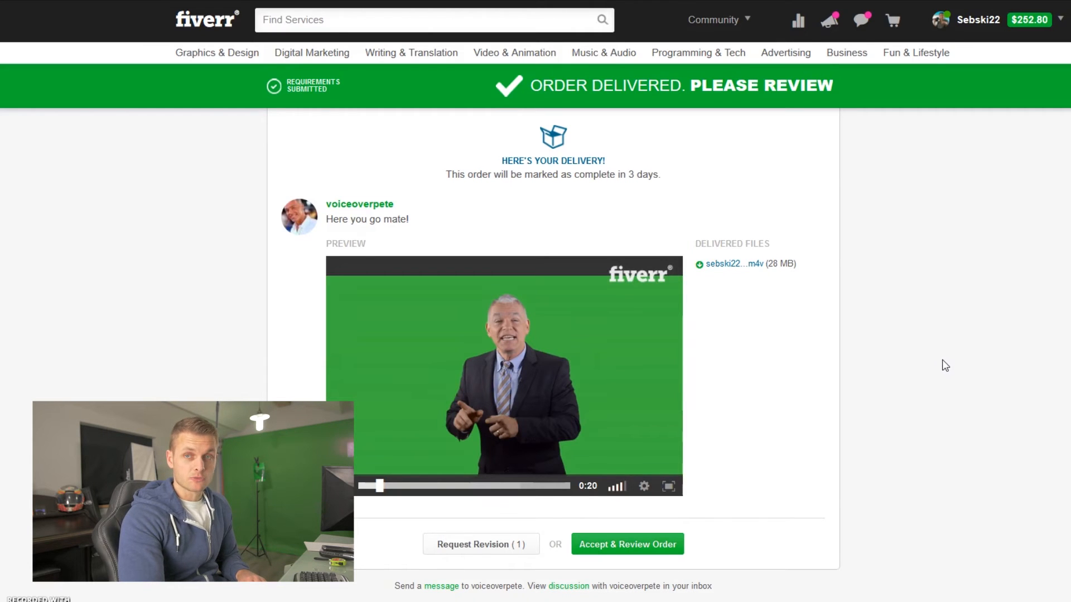
mouse_move(939, 369)
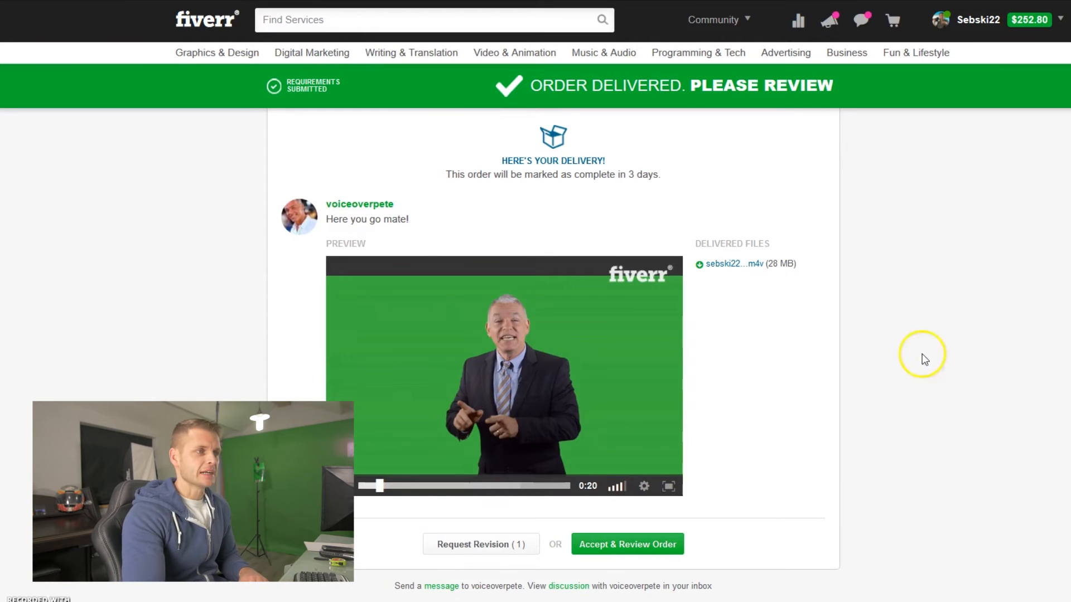
mouse_move(411, 52)
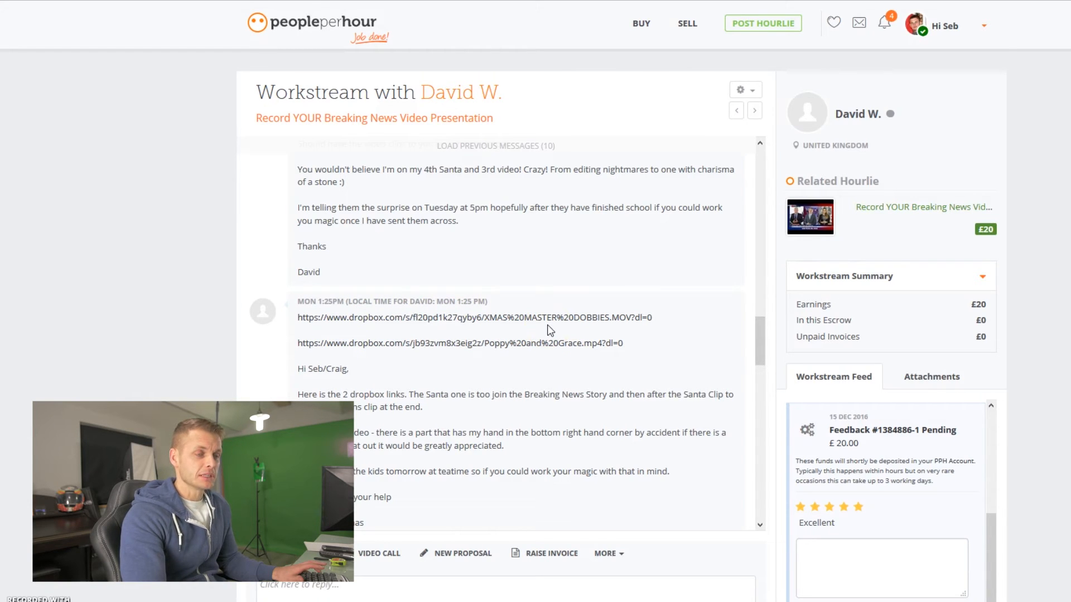
click(474, 317)
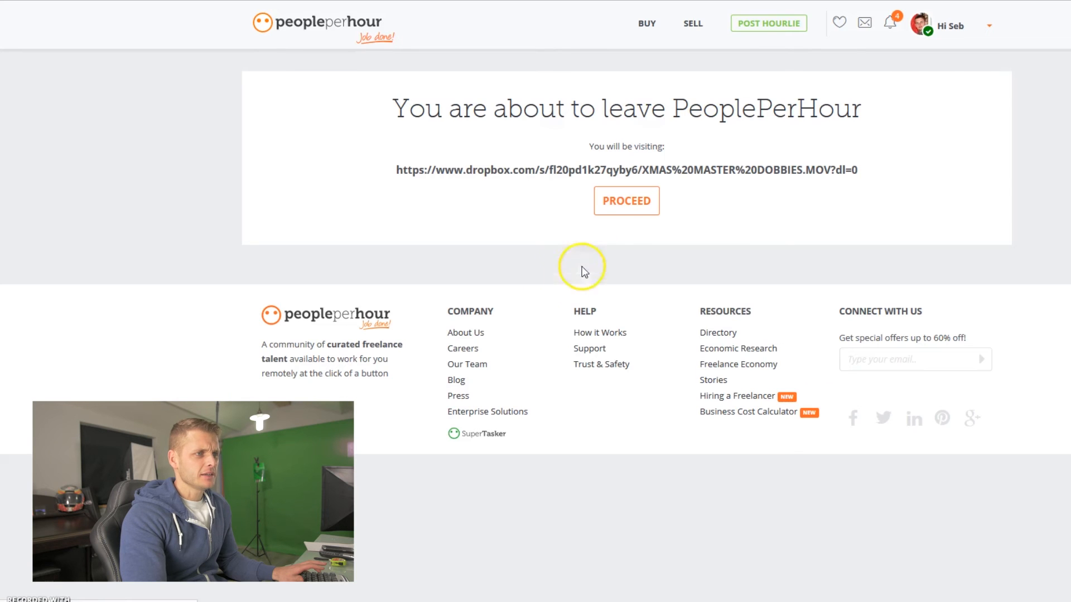
mouse_move(504, 428)
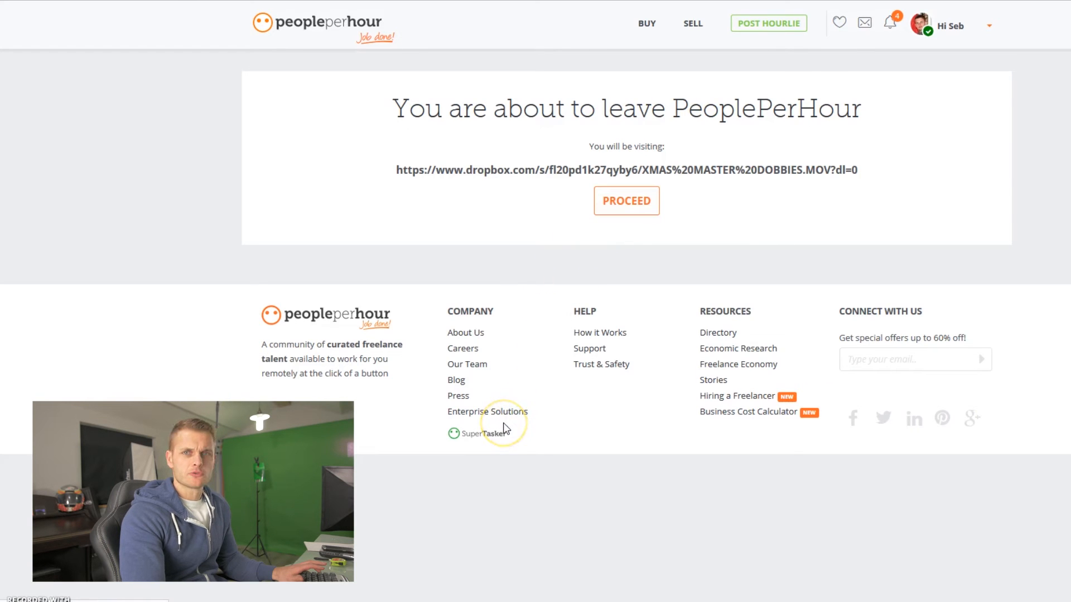
click(626, 200)
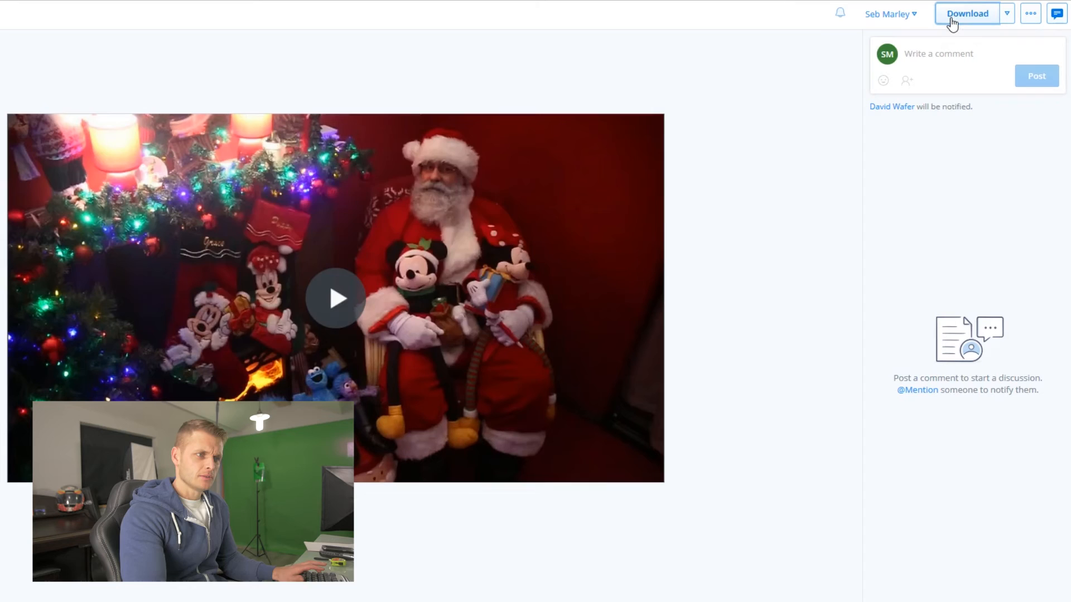
Save XMAS MASTER DOBBIES.MOV into Fiverr > Original Footage > 12-15-2016 > magicshow
click(967, 13)
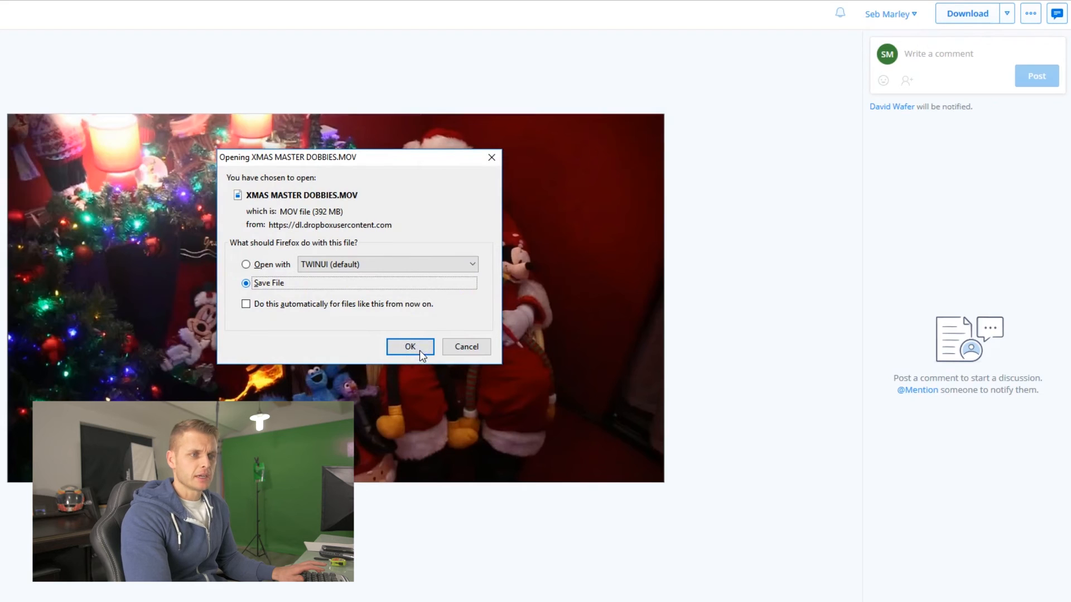
click(409, 346)
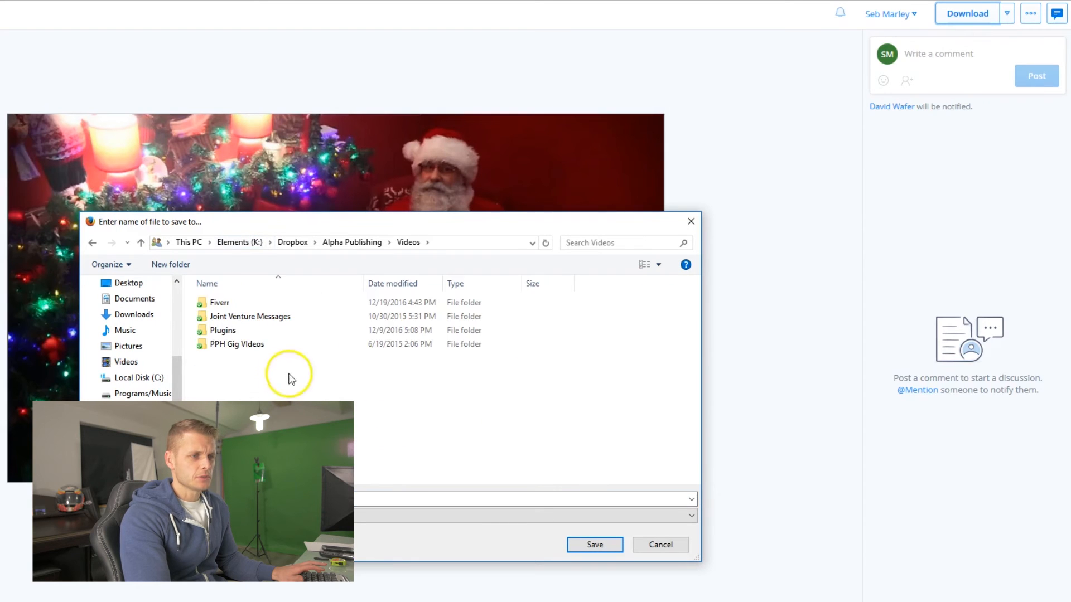
double_click(220, 302)
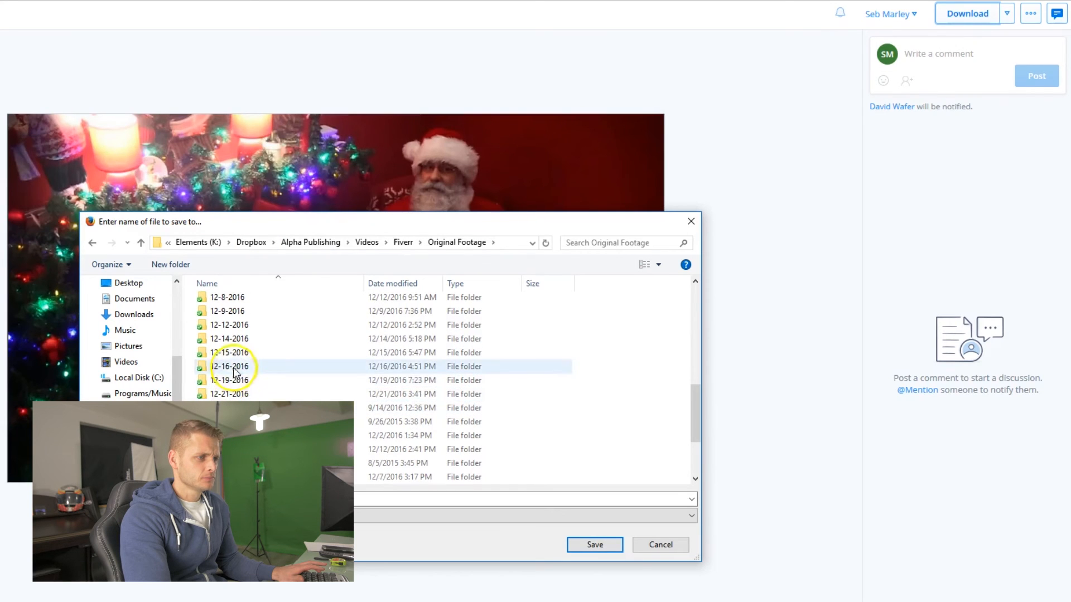
double_click(228, 352)
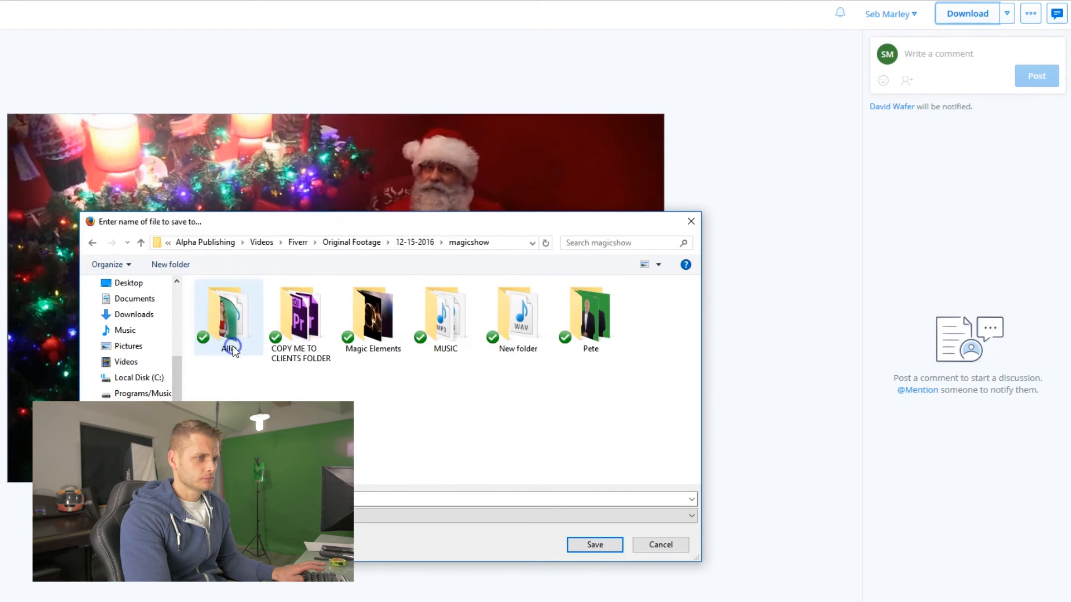
click(593, 544)
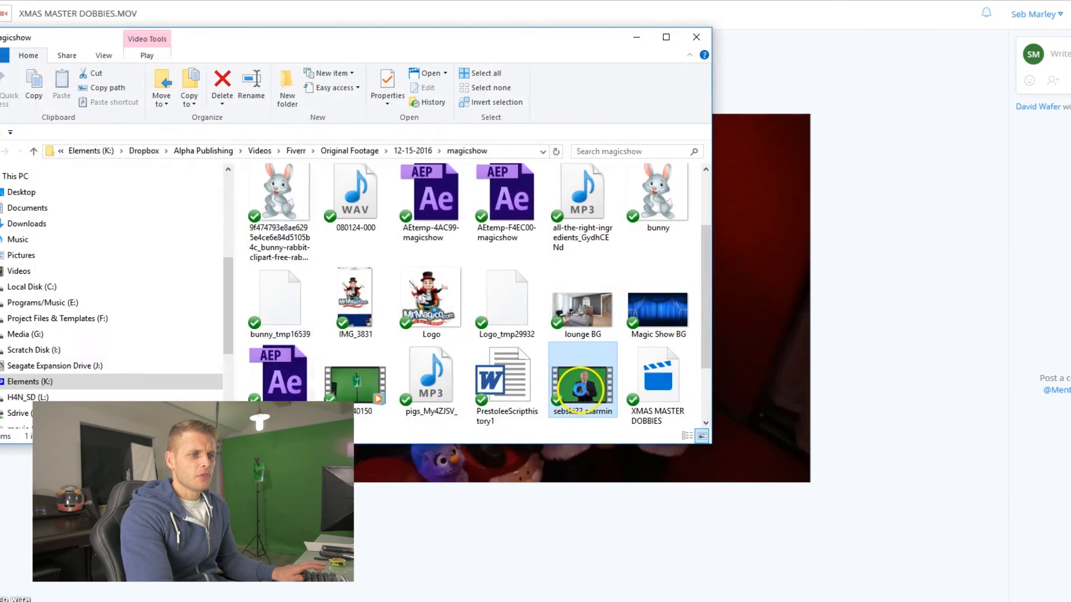
Open the sebski22 esarmin file from magicshow to play it in Movies & TV
double_click(581, 379)
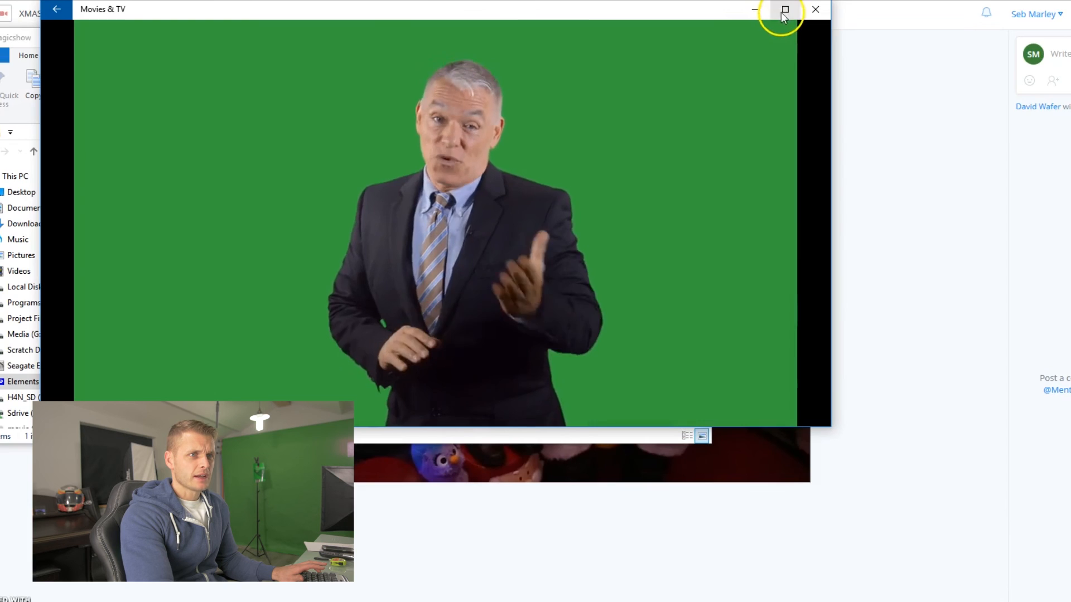